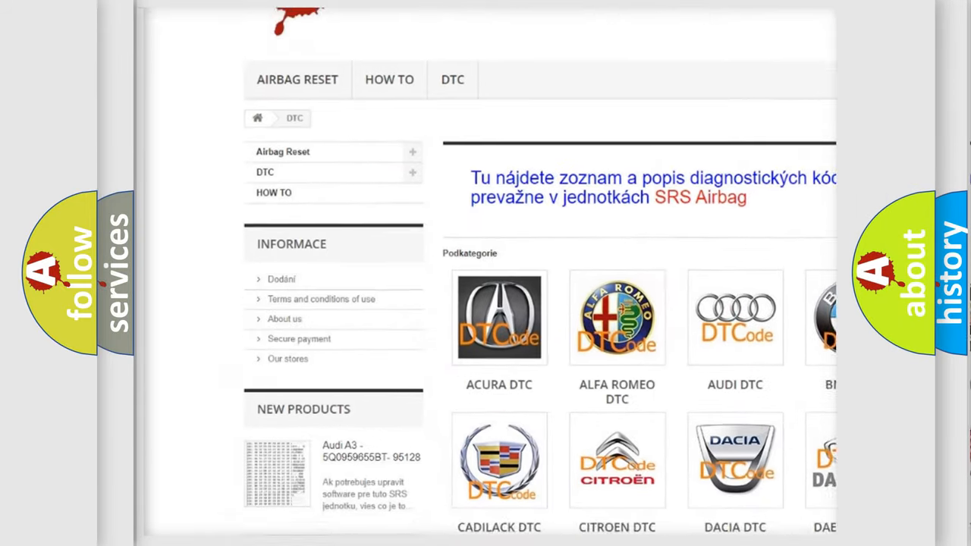
scroll(down, 3)
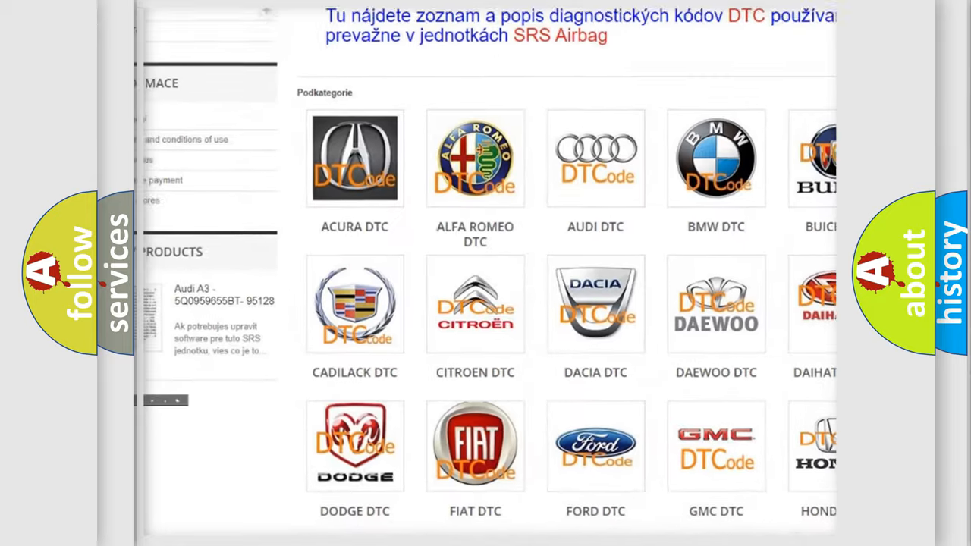
scroll(down, 3)
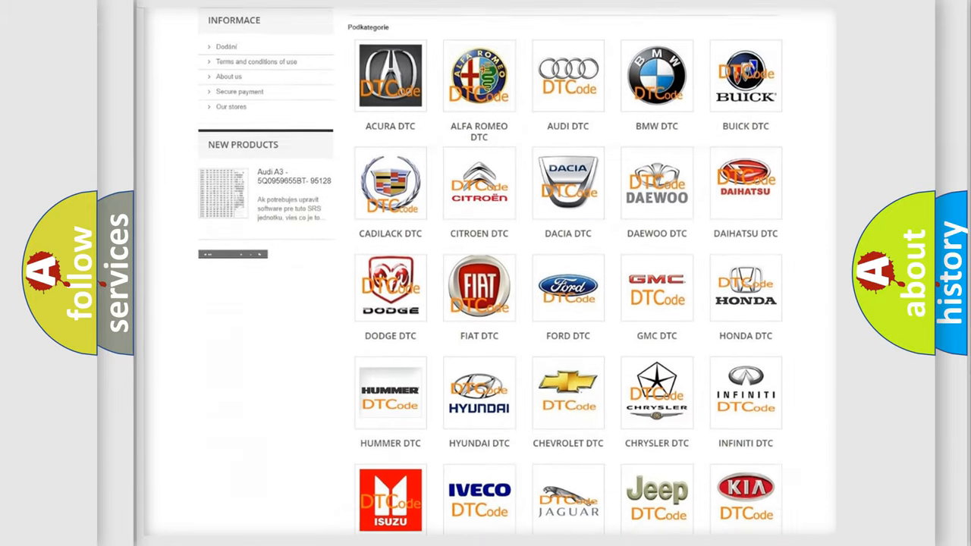
scroll(down, 3)
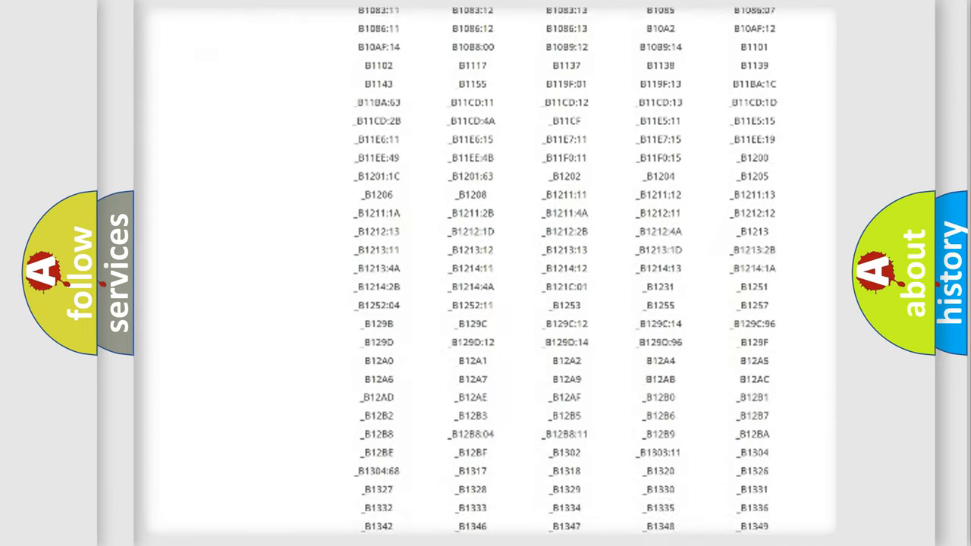
scroll(down, 3)
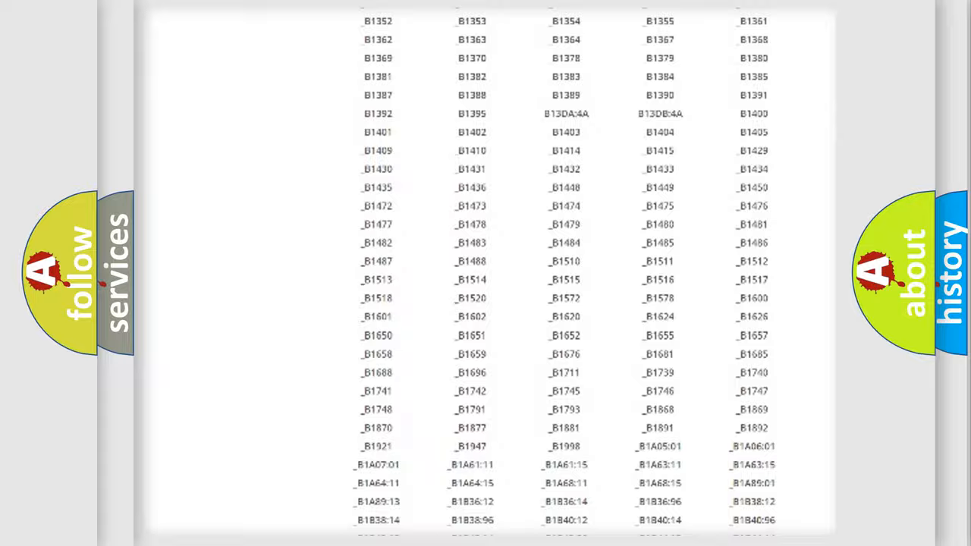